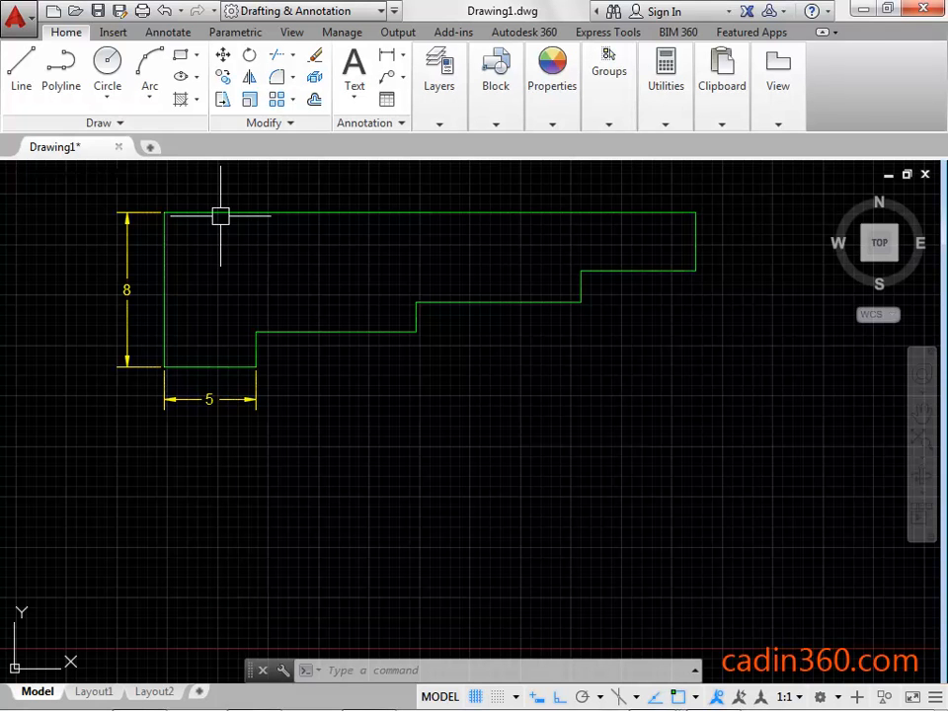
mouse_move(168, 32)
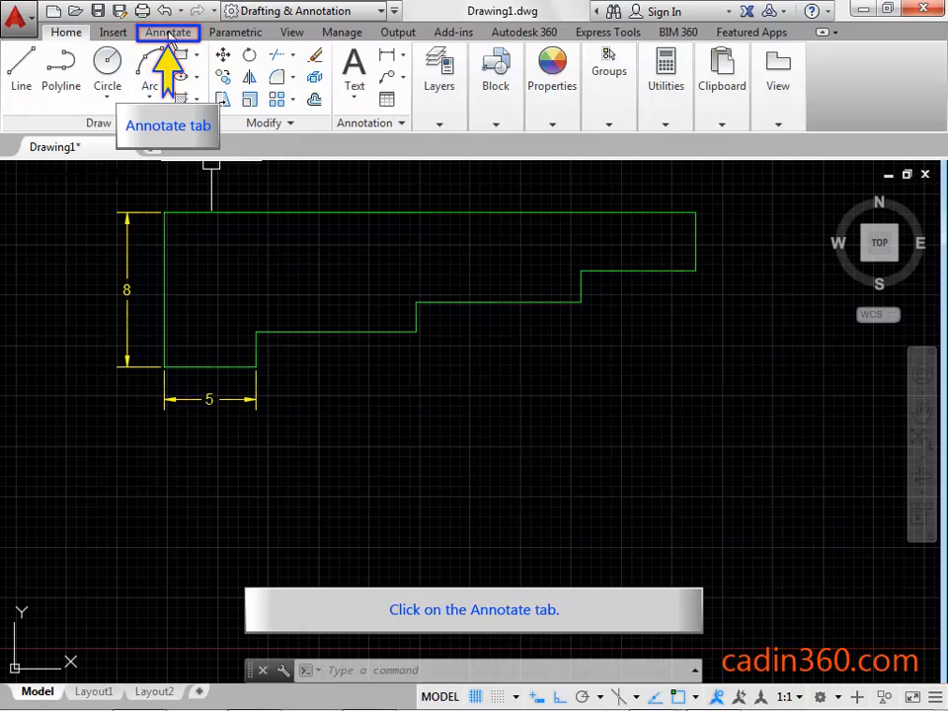
Expand the Continue dropdown on the Annotate tab's Dimensions panel to reveal Baseline
left_click(166, 32)
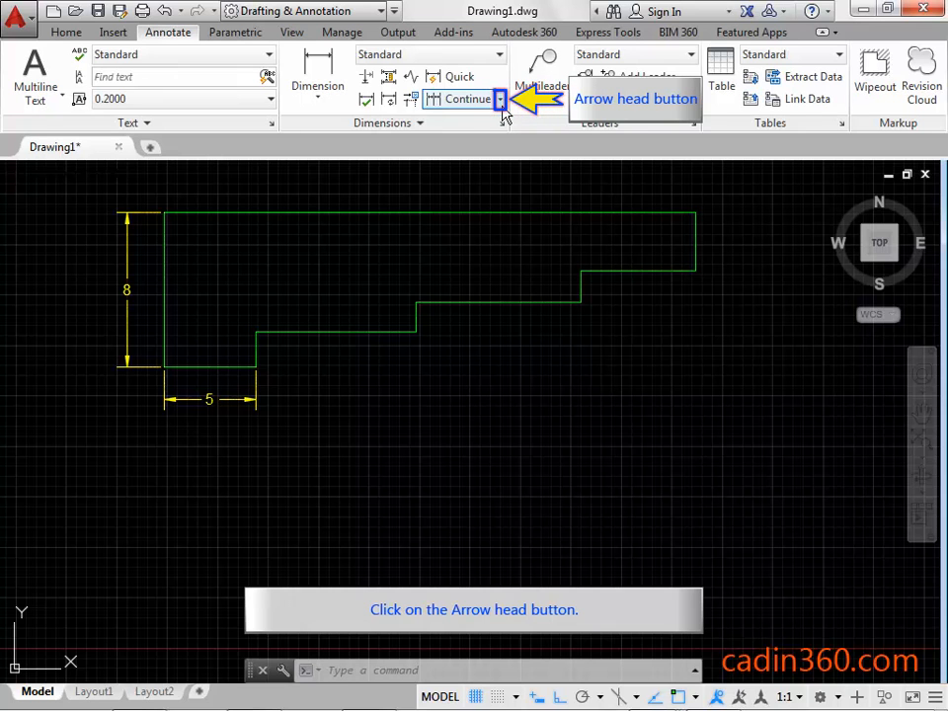
left_click(500, 99)
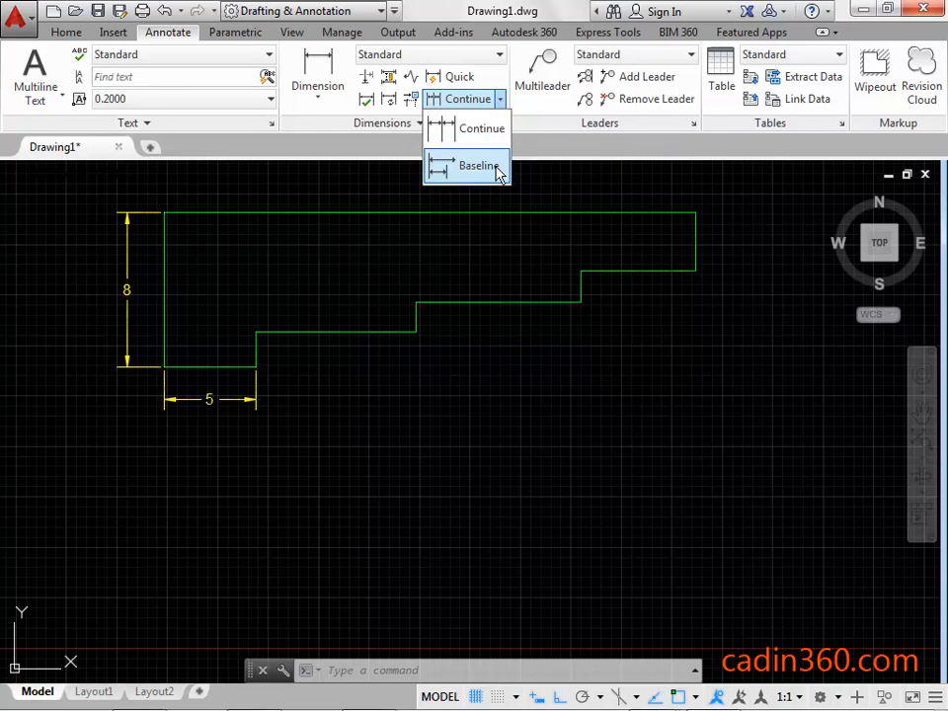
Start DIMBASELINE from the dropdown, basing it on the existing 5 dimension
left_click(478, 165)
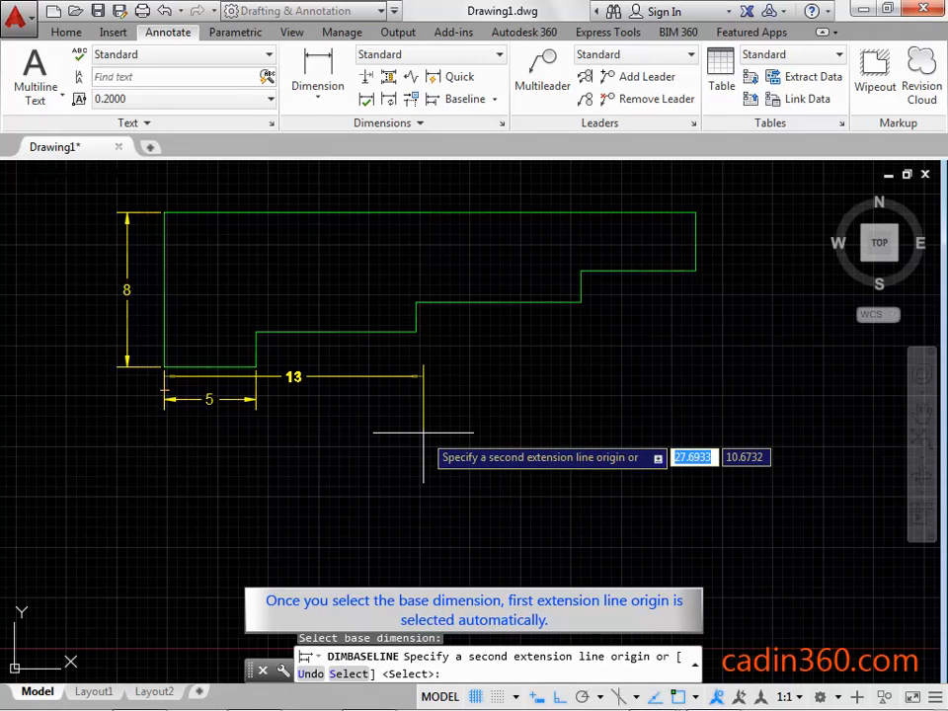
Place the 12 and 21 baseline dimensions at the second and third step corners
left_click(165, 385)
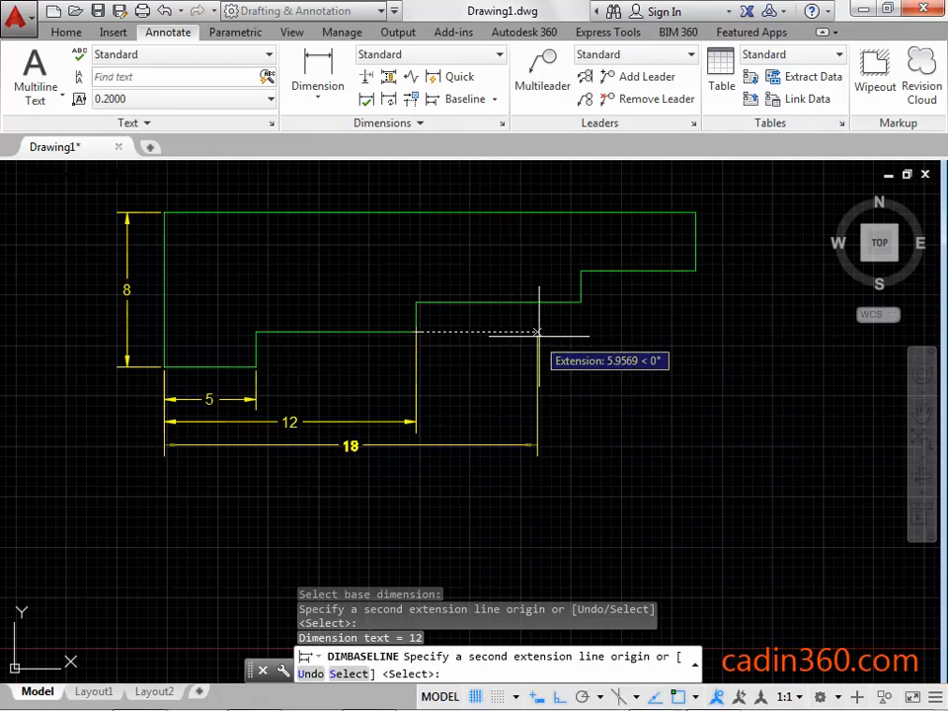
left_click(581, 301)
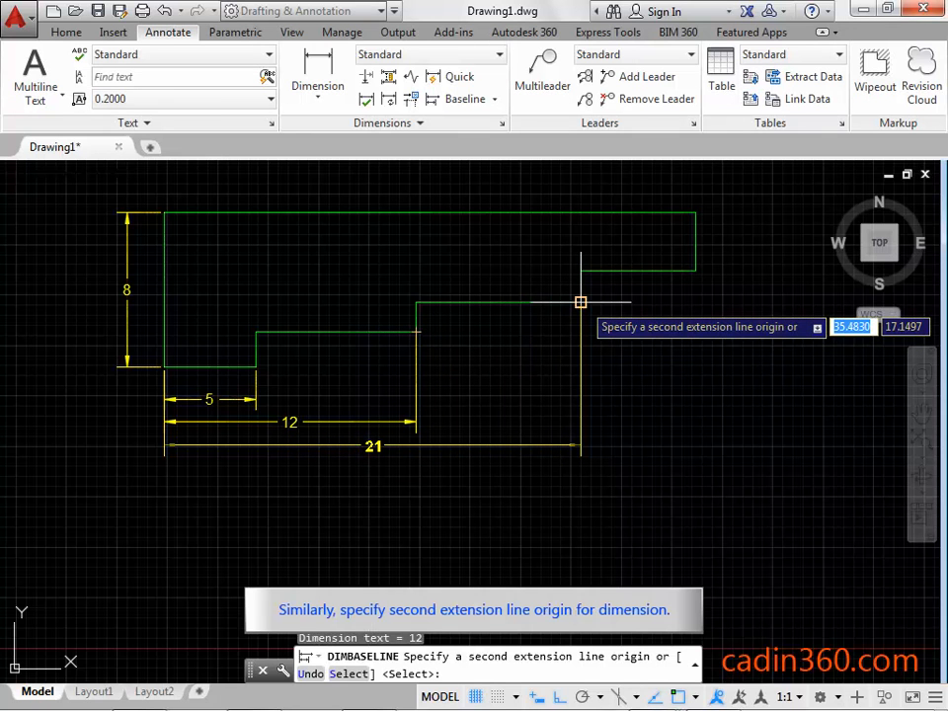